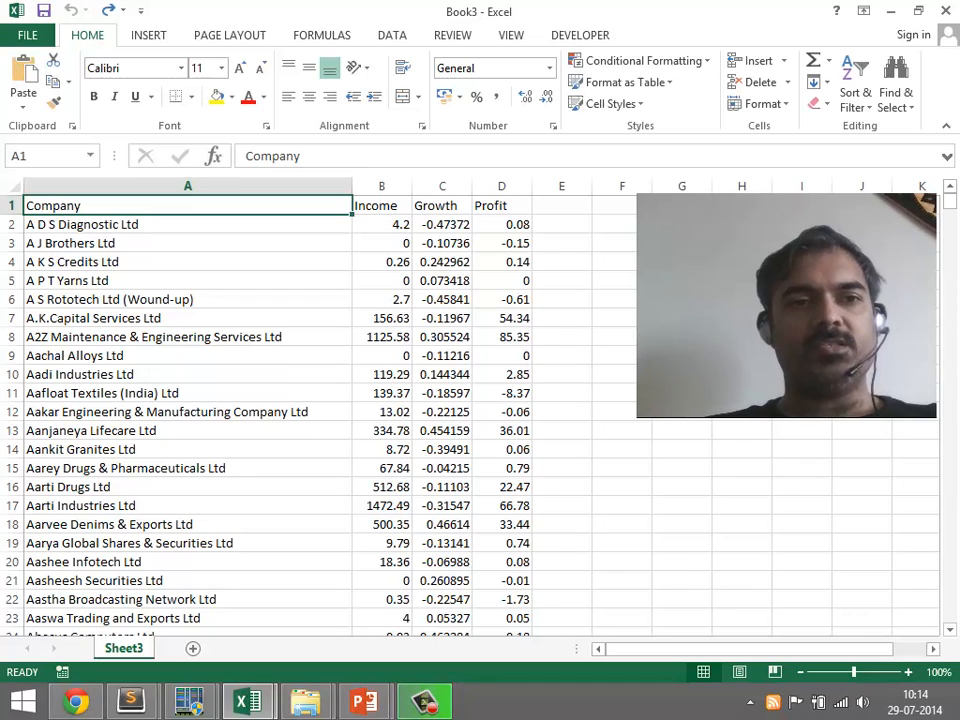
Inspect the Income values of several companies in column B
{"action": "left_click", "coordinate": [381, 224]}
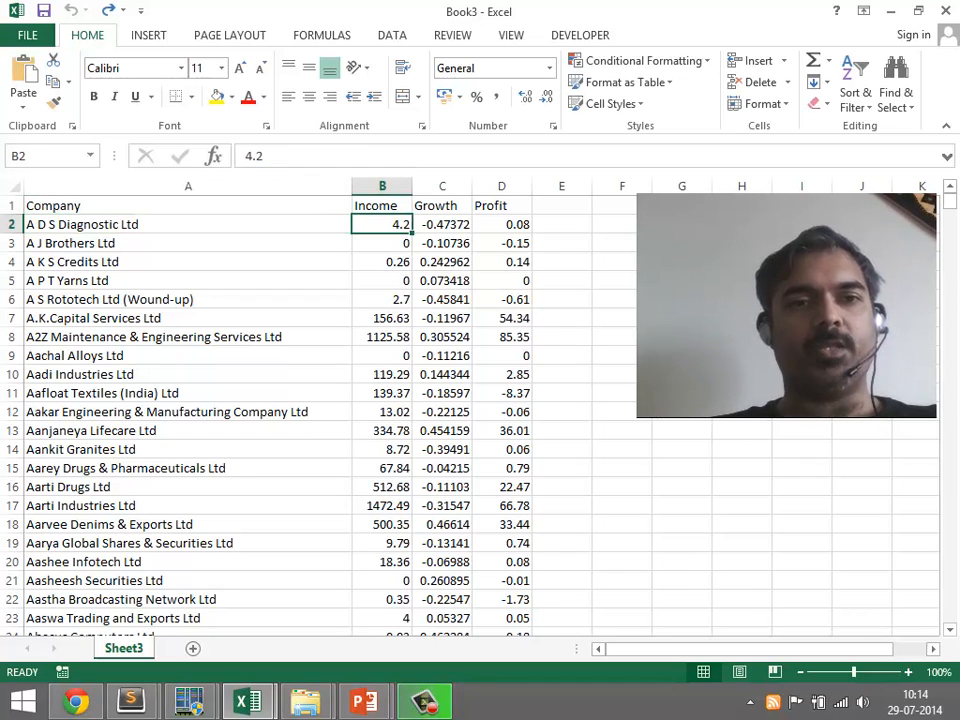
{"action": "left_click", "coordinate": [441, 223]}
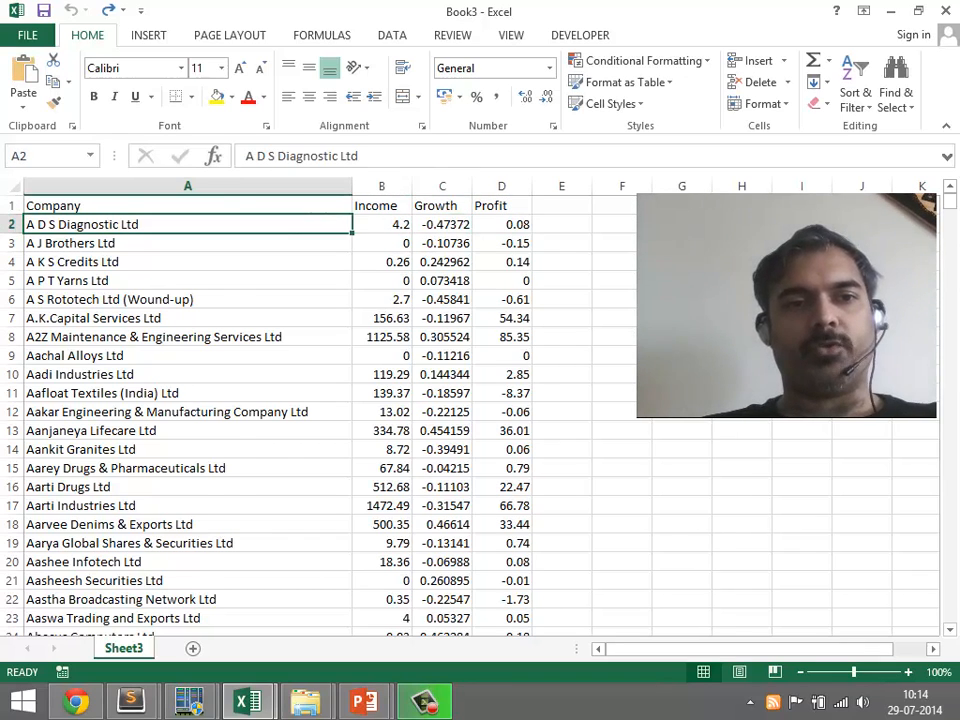
{"action": "left_click", "coordinate": [381, 224]}
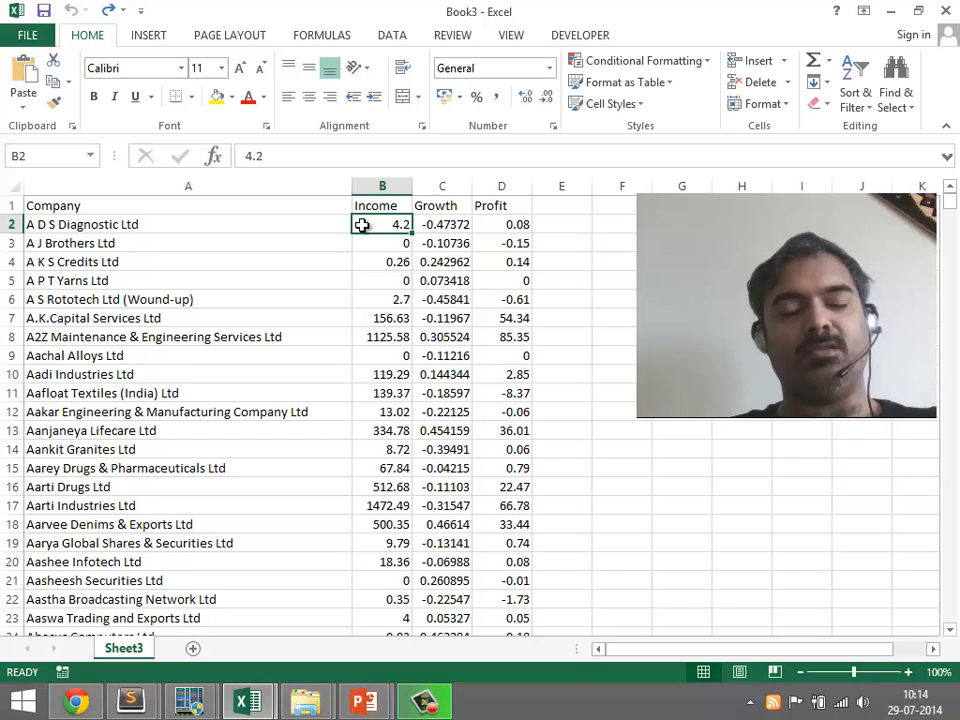
{"action": "left_click", "coordinate": [382, 243]}
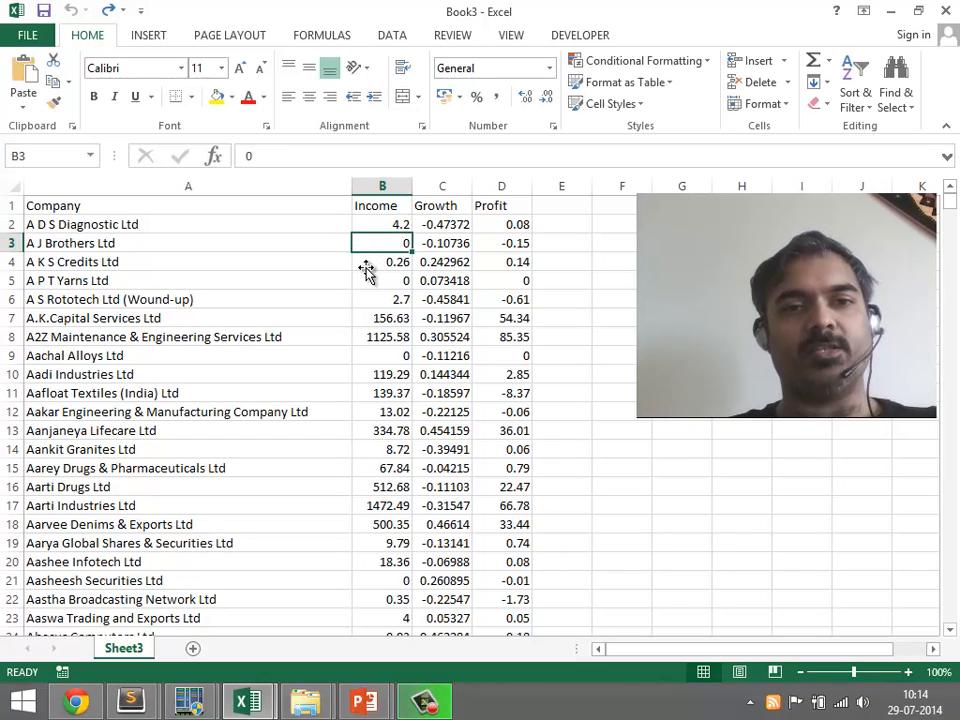
{"action": "left_click", "coordinate": [382, 318]}
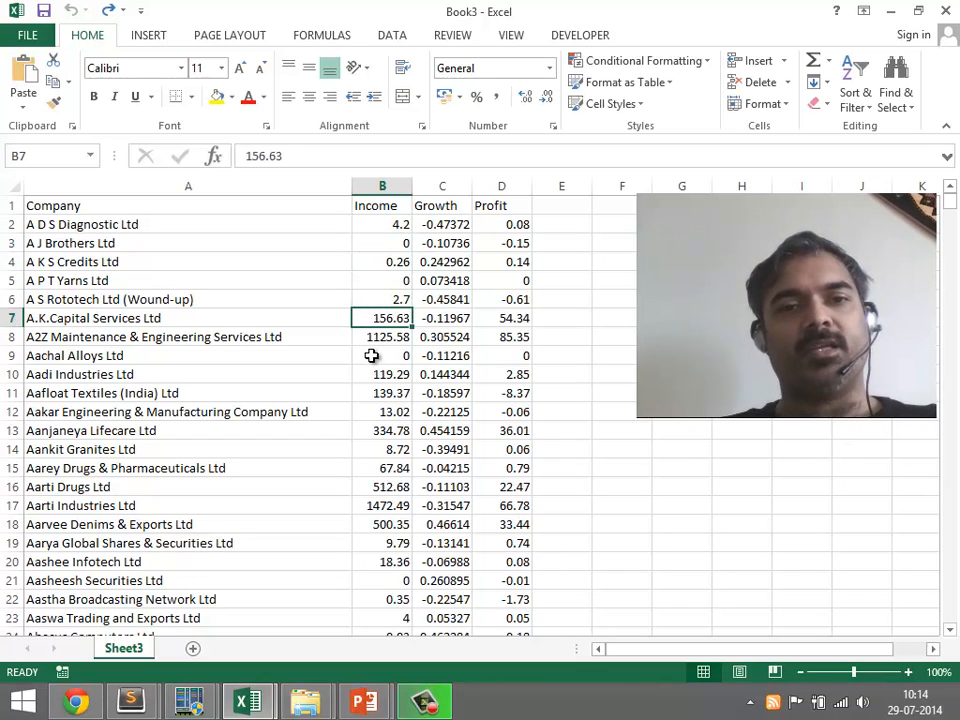
{"action": "left_click", "coordinate": [381, 392]}
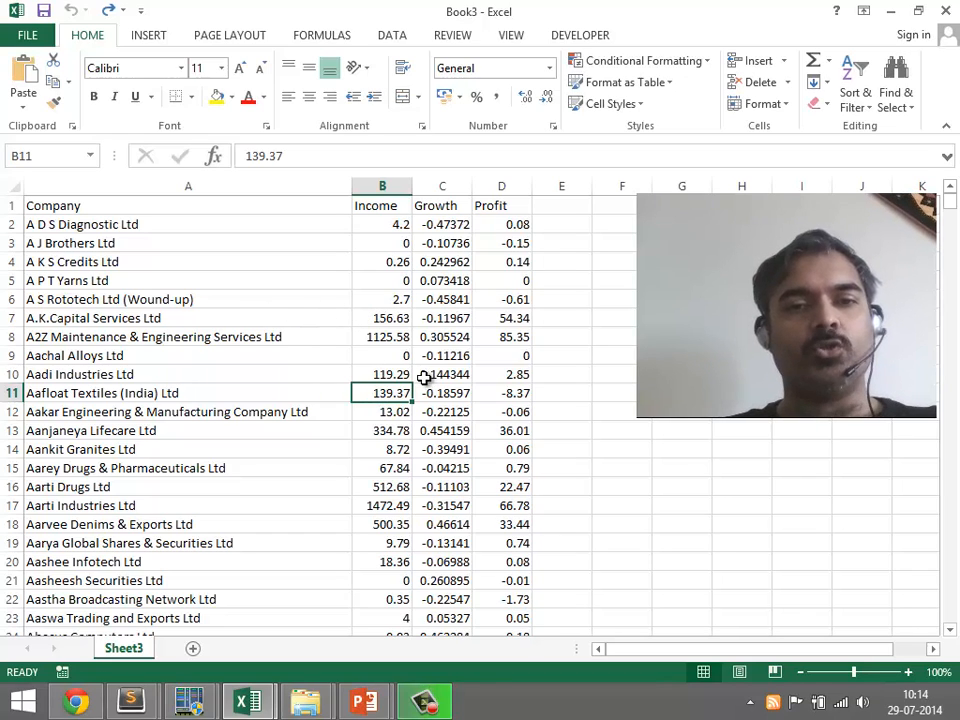
{"action": "left_click", "coordinate": [382, 336]}
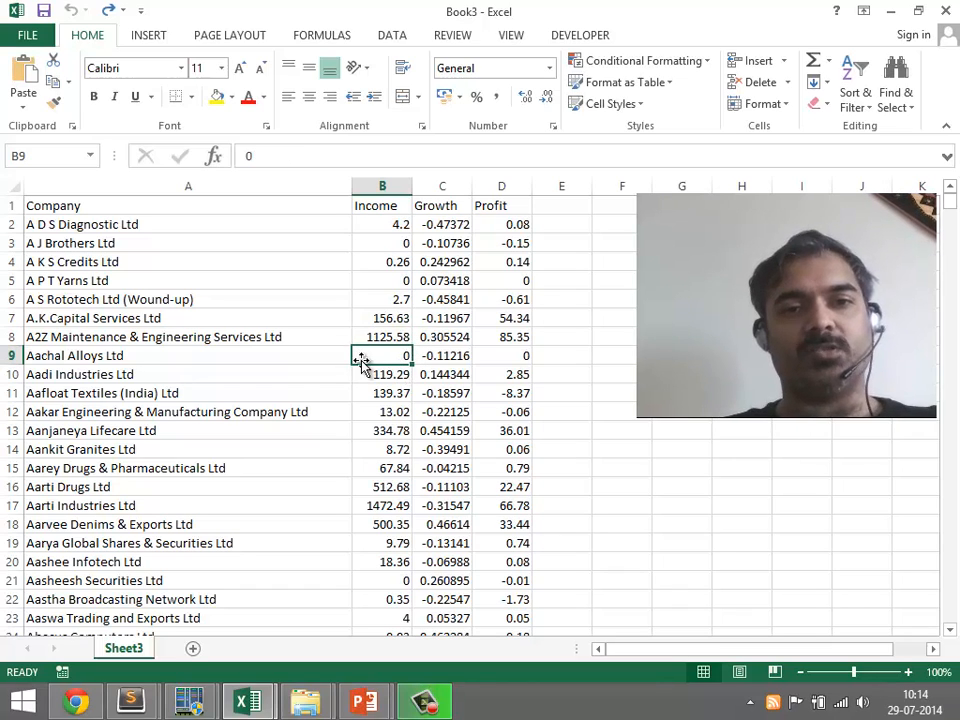
{"action": "mouse_move", "coordinate": [375, 305]}
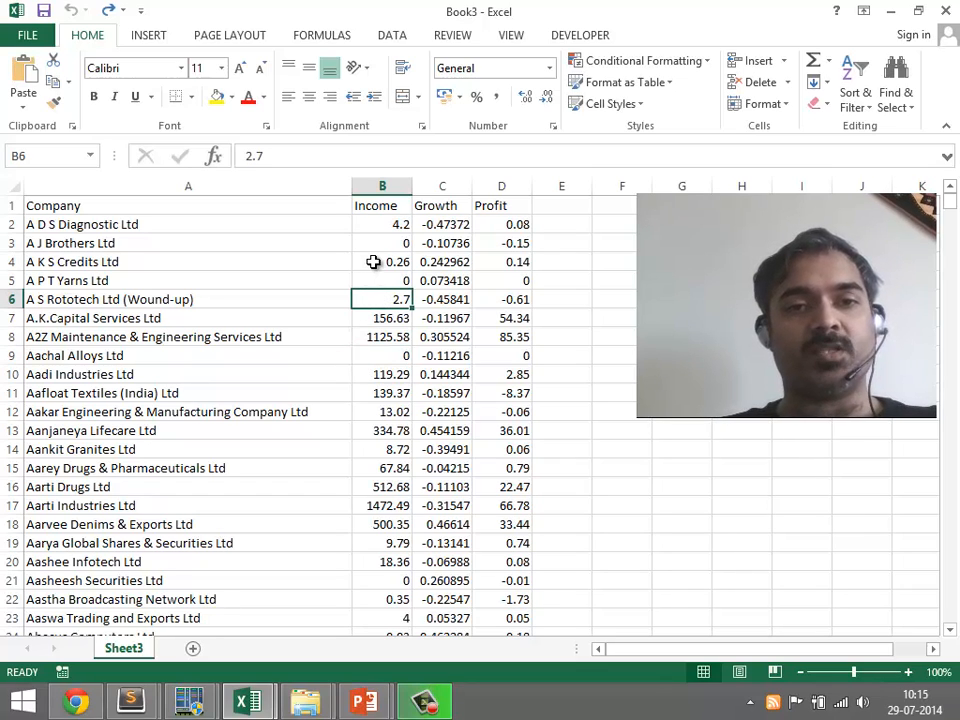
{"action": "left_click", "coordinate": [382, 261]}
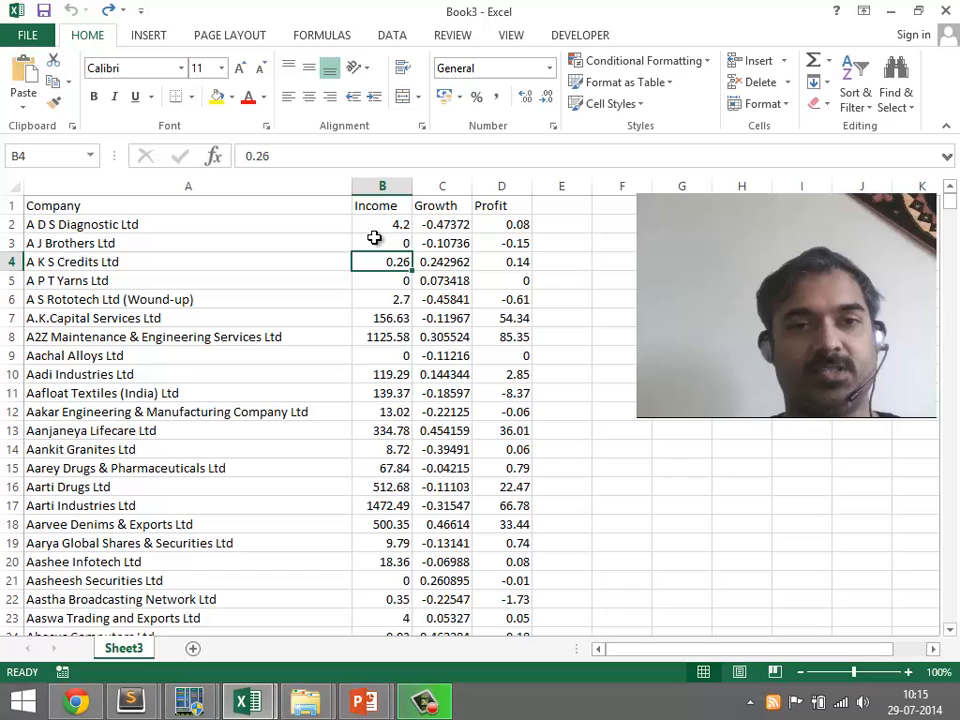
{"action": "left_click", "coordinate": [381, 224]}
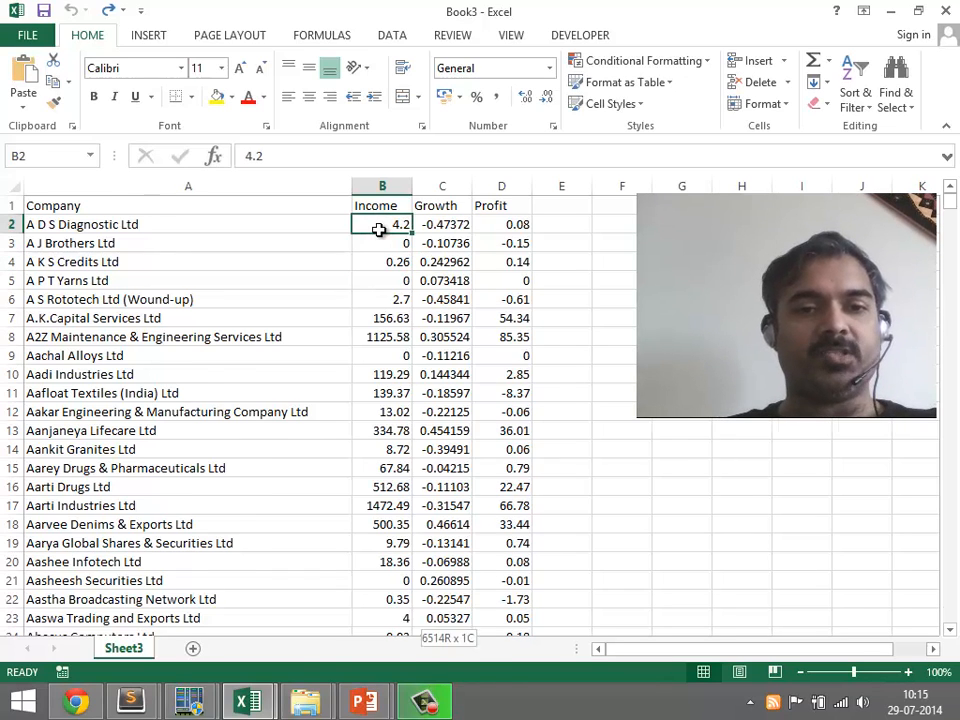
Show the Income data with two decimal places, previewing currency format in Format Cells
{"action": "key", "text": "ctrl+End"}
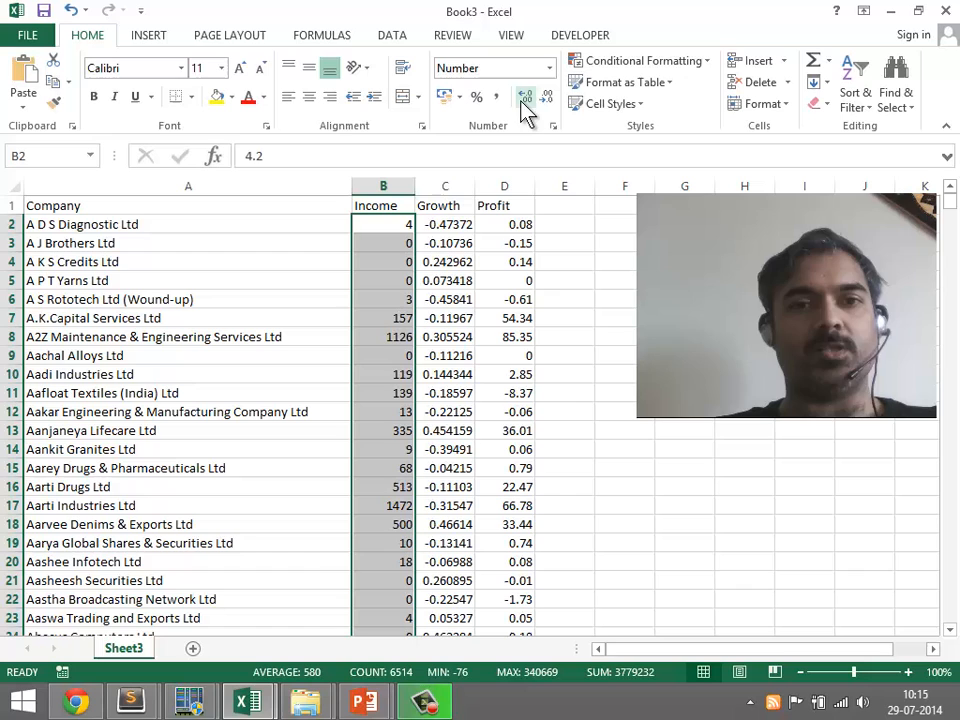
{"action": "left_click", "coordinate": [524, 96]}
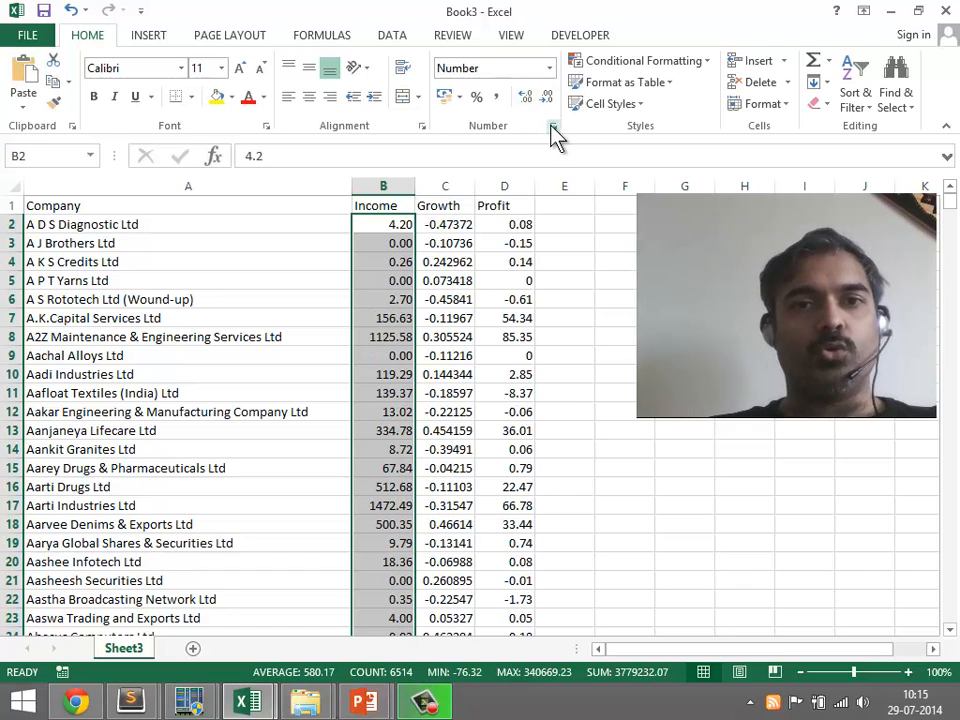
{"action": "left_click", "coordinate": [553, 126]}
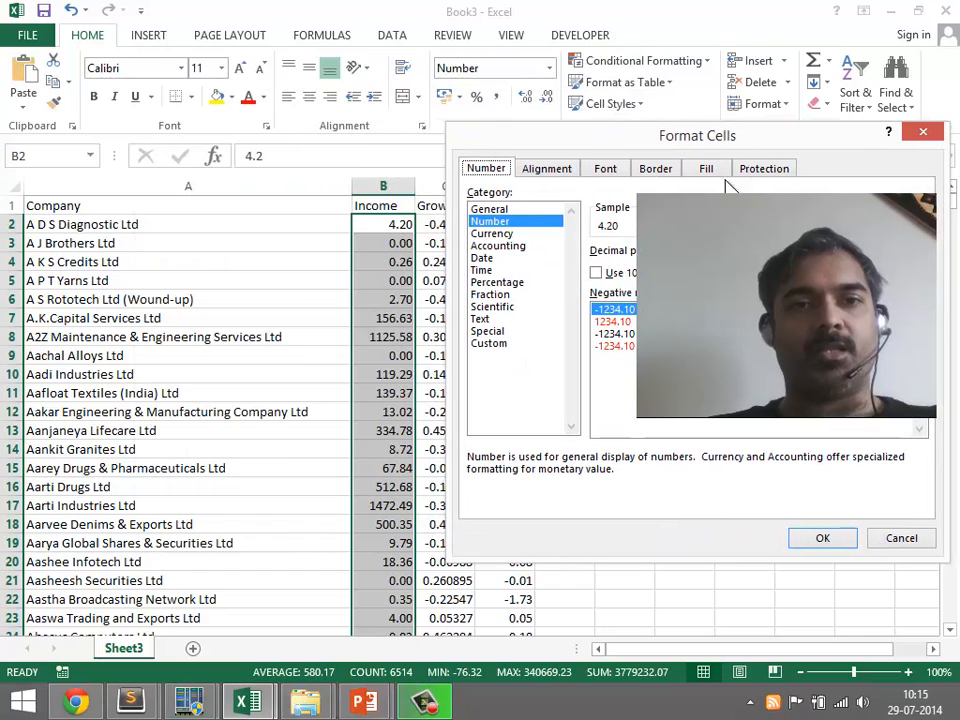
{"action": "left_click", "coordinate": [491, 233]}
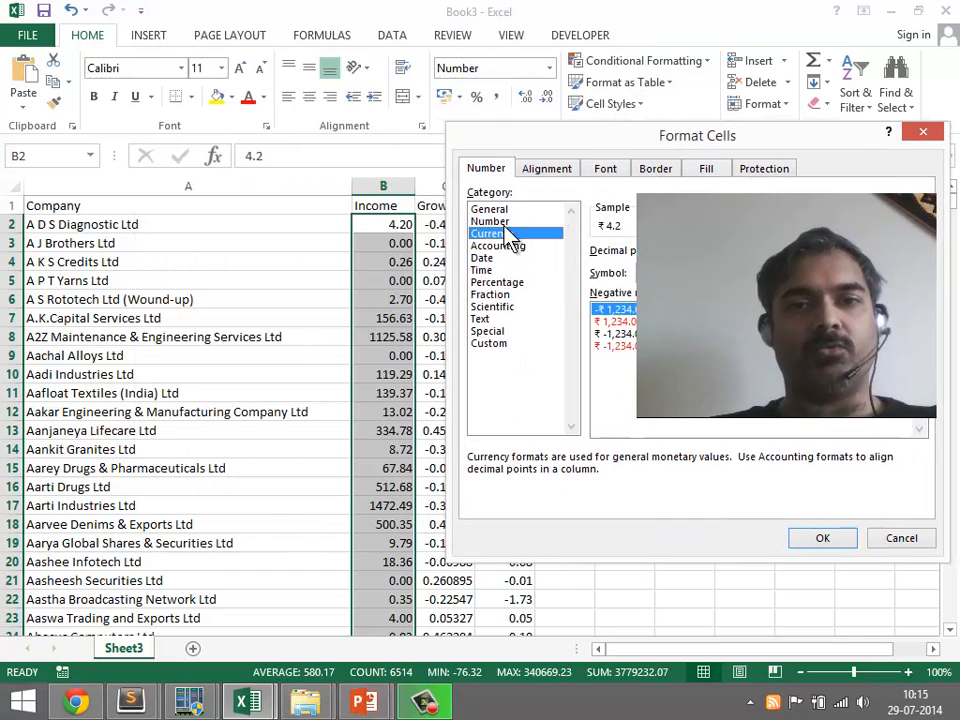
{"action": "left_click", "coordinate": [490, 221]}
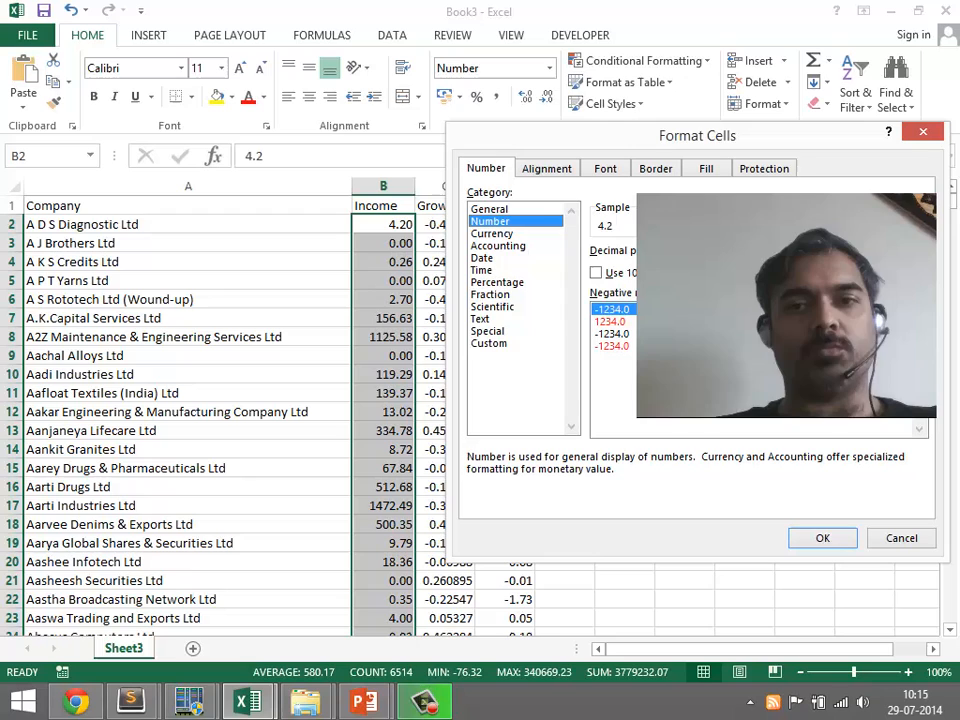
{"action": "left_click", "coordinate": [822, 538]}
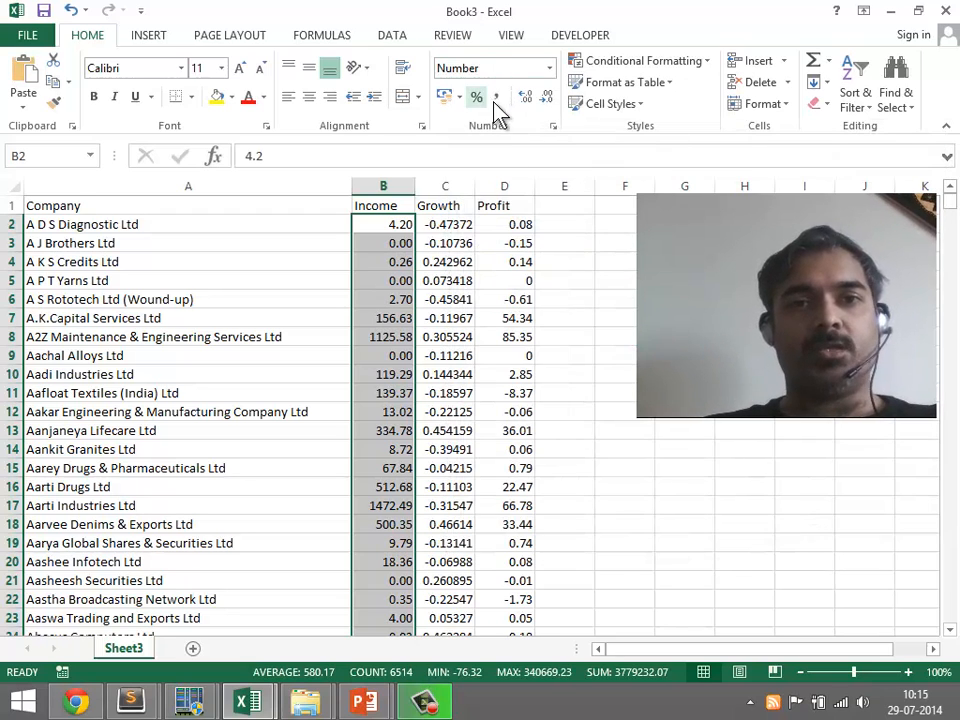
{"action": "mouse_move", "coordinate": [497, 97]}
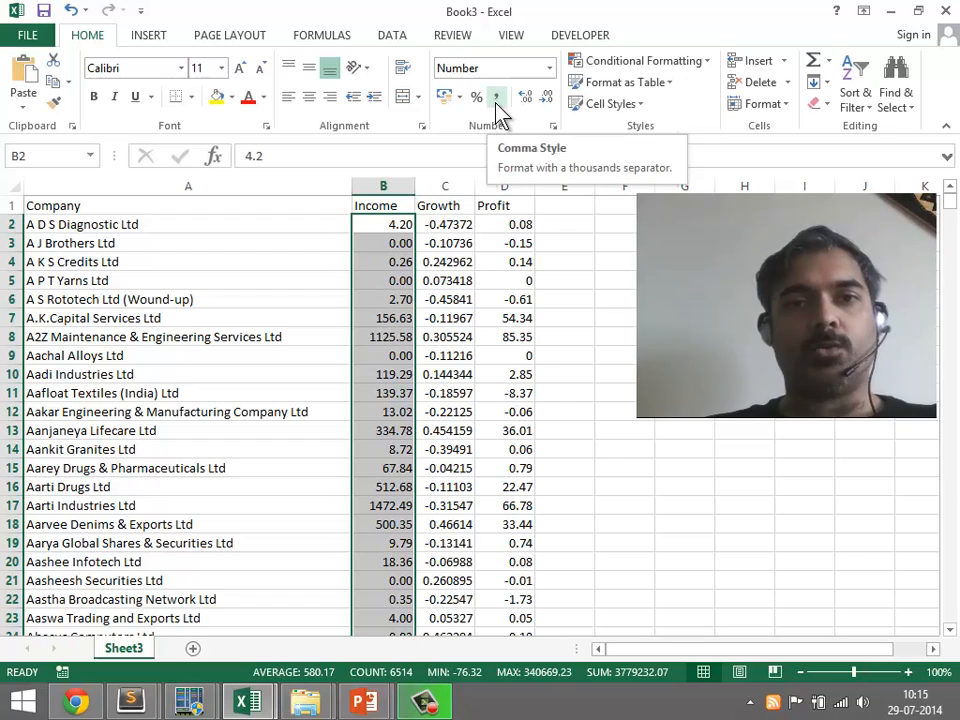
Give Income thousands separators with no decimals, e.g. 1,126 and 157
{"action": "left_click", "coordinate": [497, 96]}
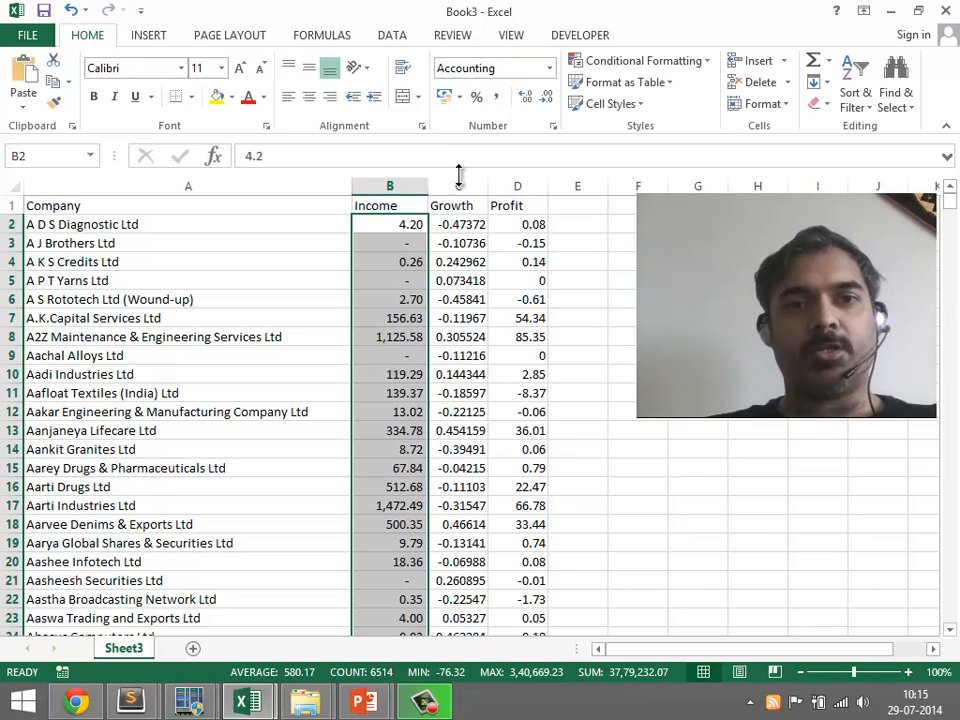
{"action": "mouse_move", "coordinate": [535, 175]}
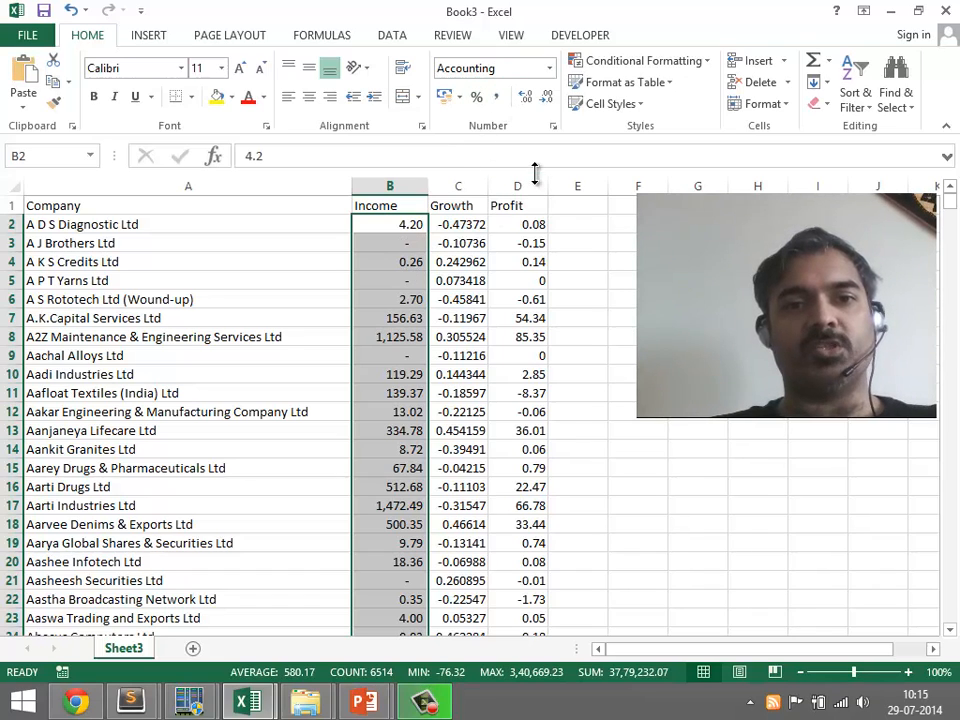
{"action": "mouse_move", "coordinate": [548, 108]}
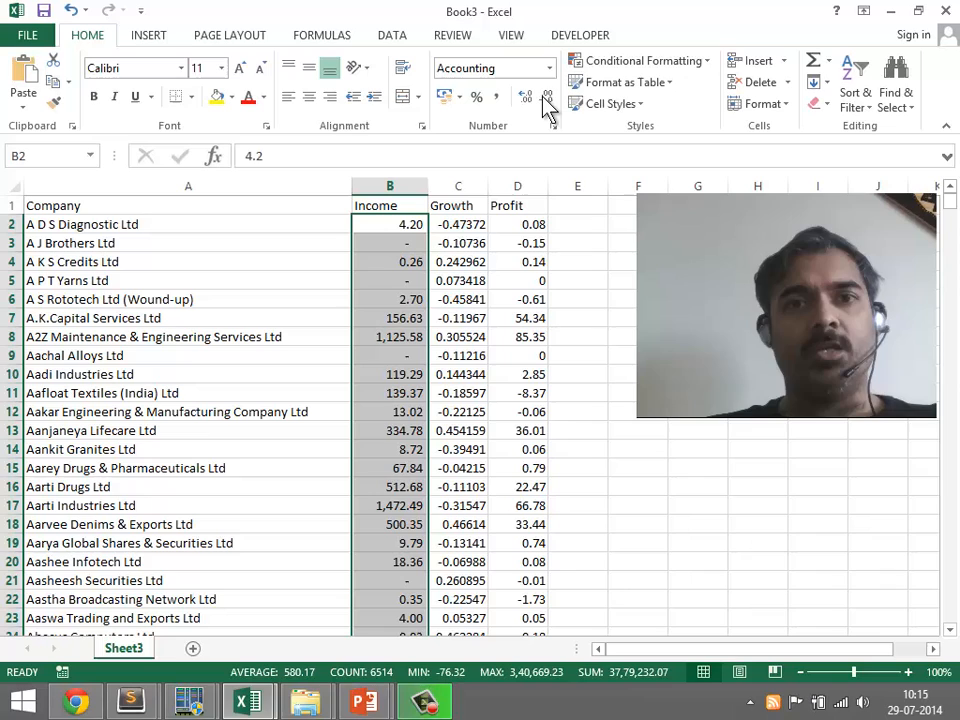
{"action": "left_click", "coordinate": [524, 97]}
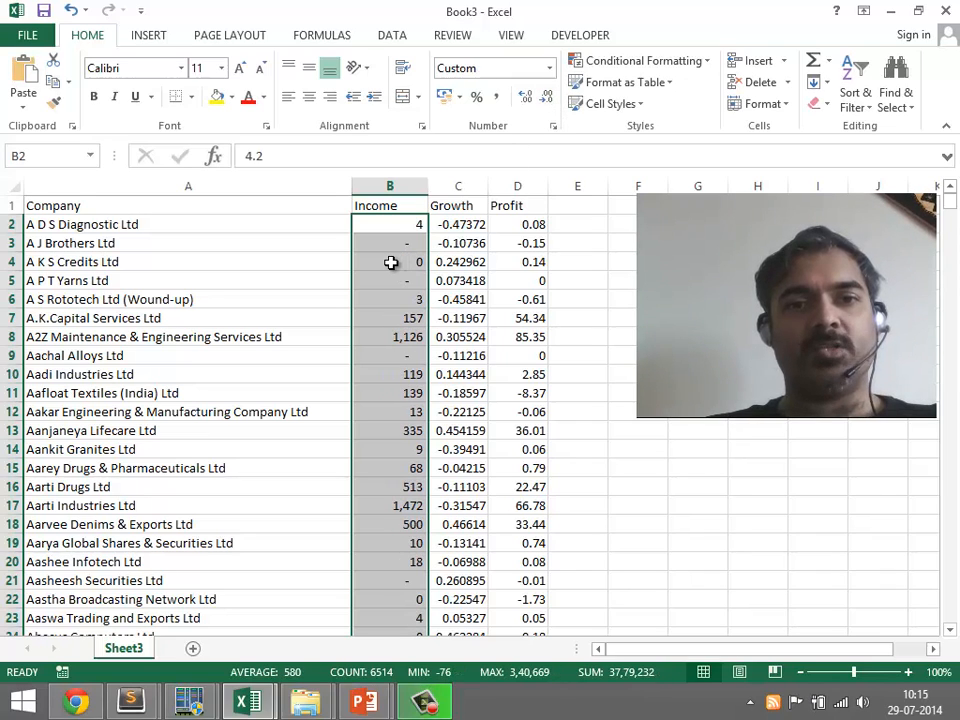
{"action": "left_click", "coordinate": [389, 261]}
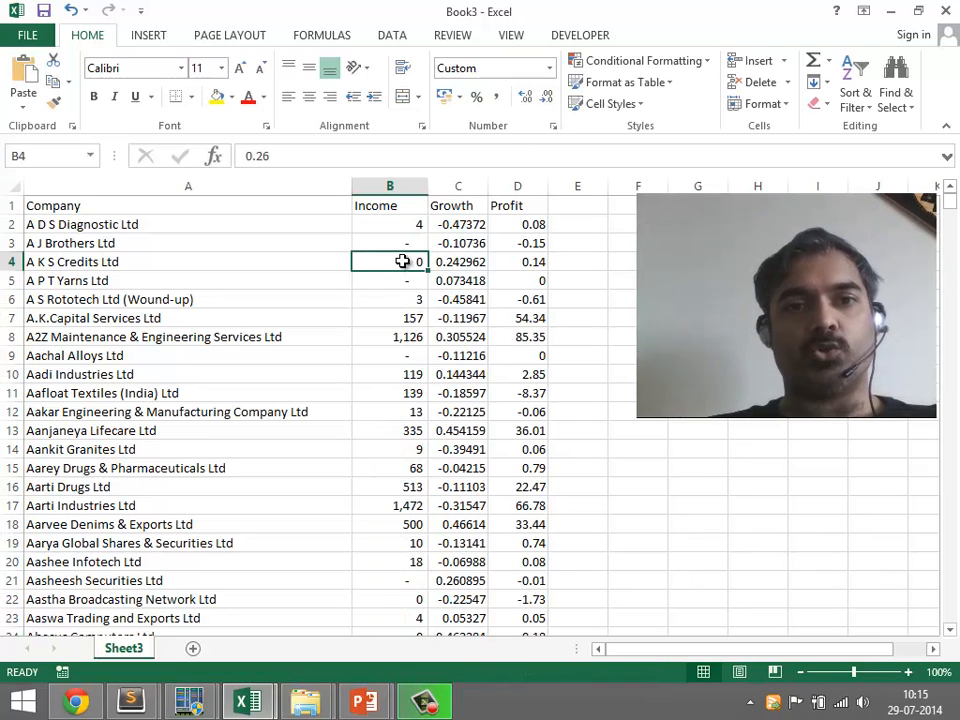
{"action": "left_click", "coordinate": [389, 243]}
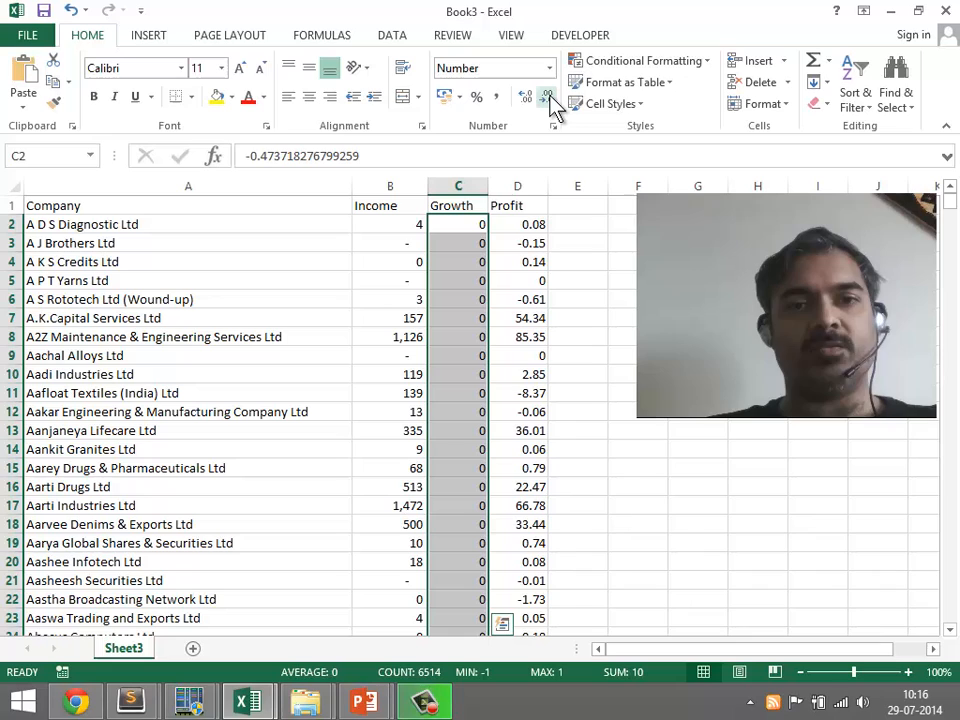
Increase Growth values to two decimal places, such as -0.47 and 0.24
{"action": "left_click", "coordinate": [524, 96]}
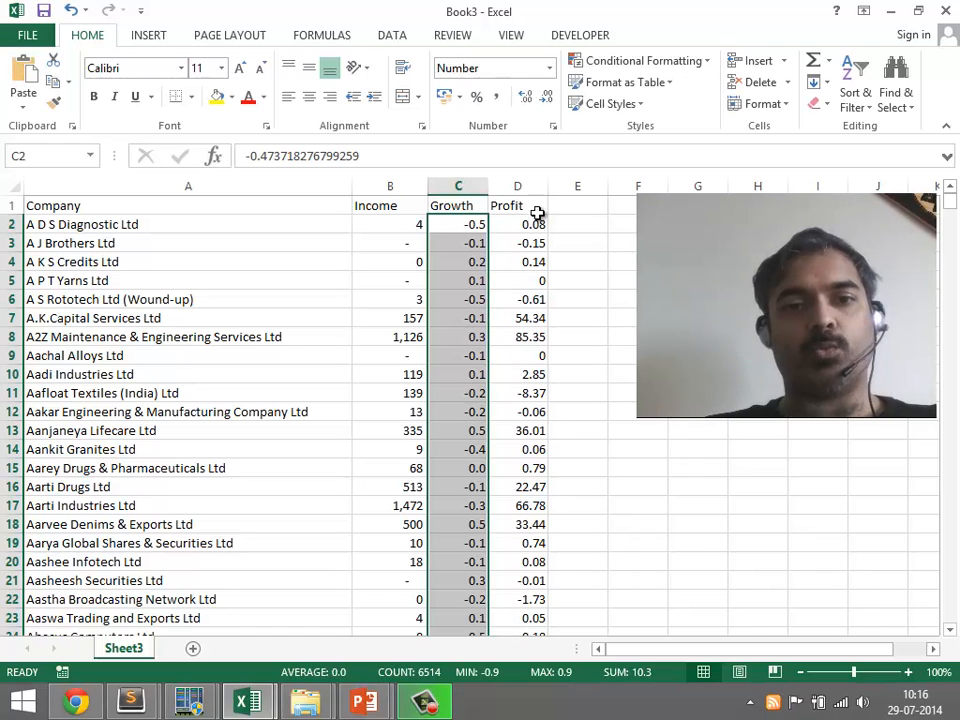
{"action": "mouse_move", "coordinate": [547, 98]}
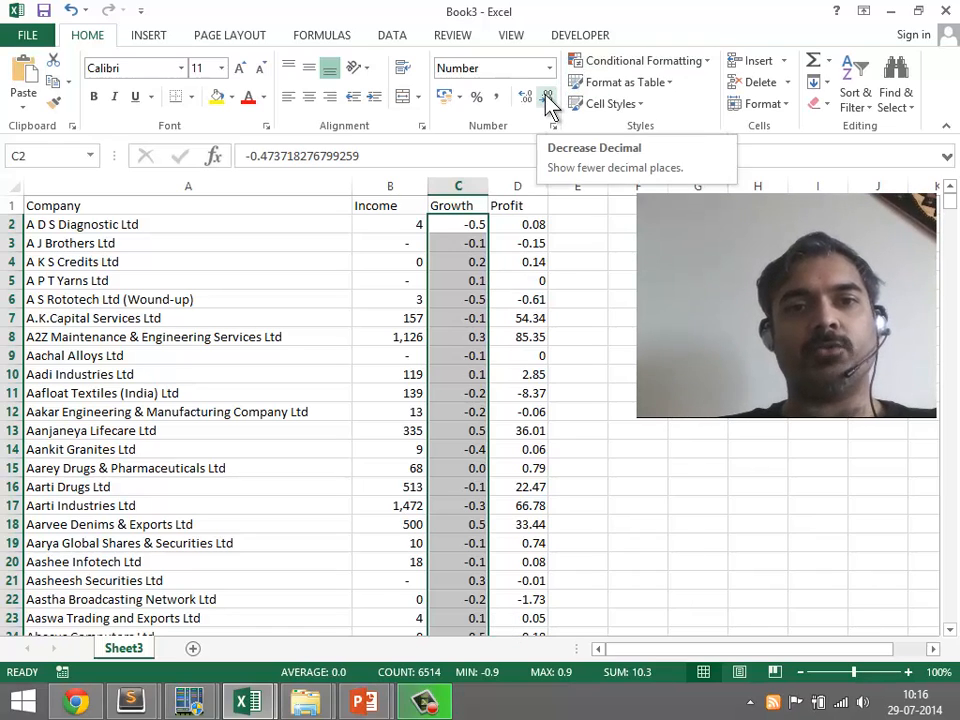
{"action": "left_click", "coordinate": [525, 97]}
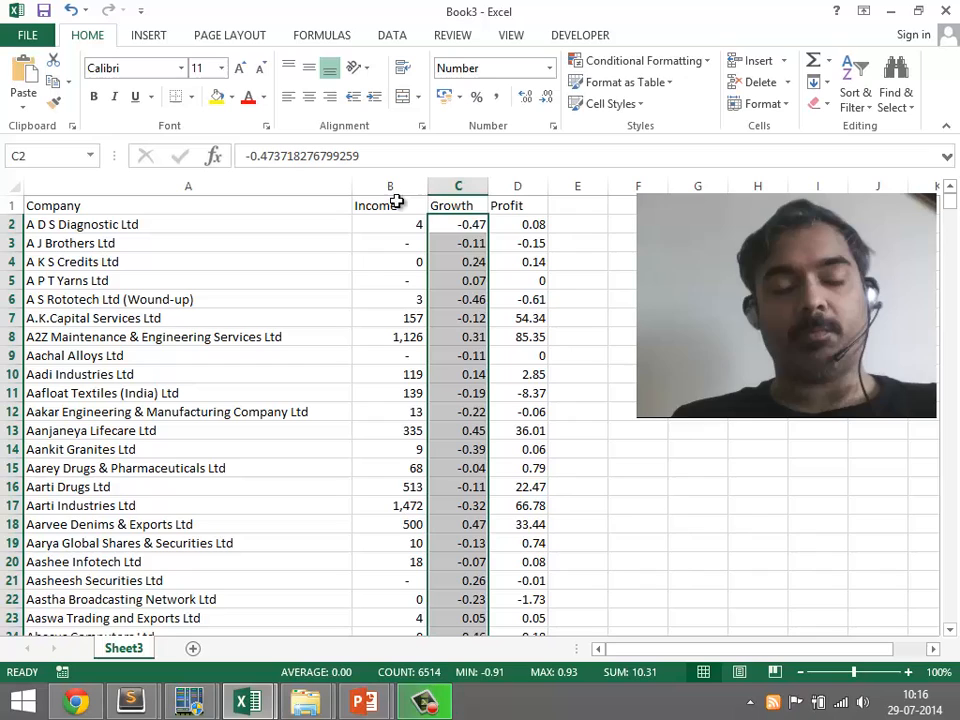
{"action": "left_click", "coordinate": [458, 242]}
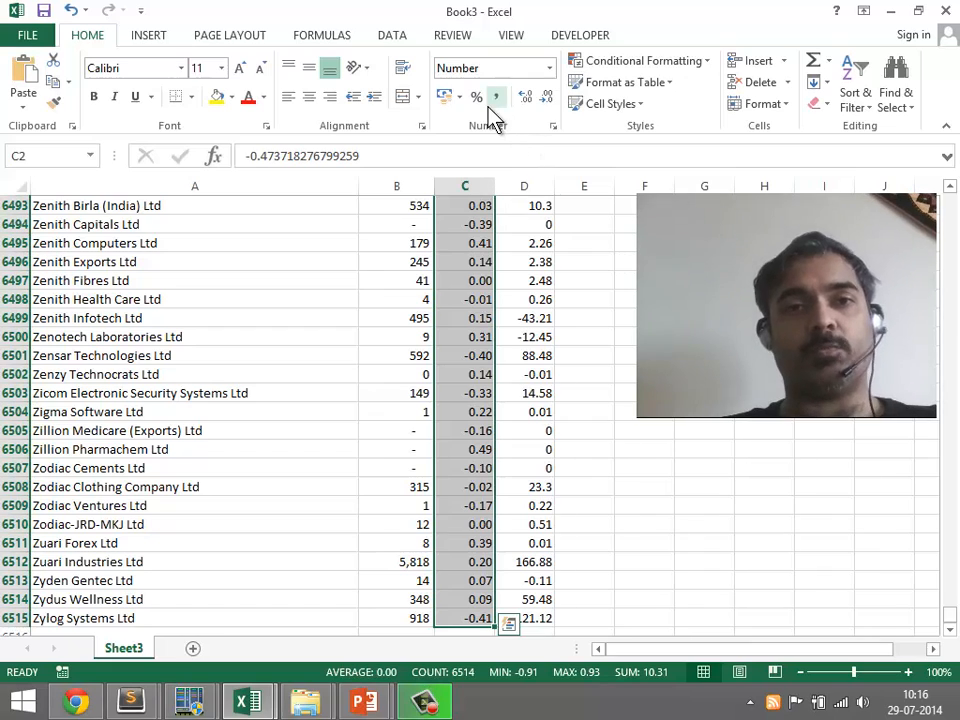
{"action": "mouse_move", "coordinate": [477, 95]}
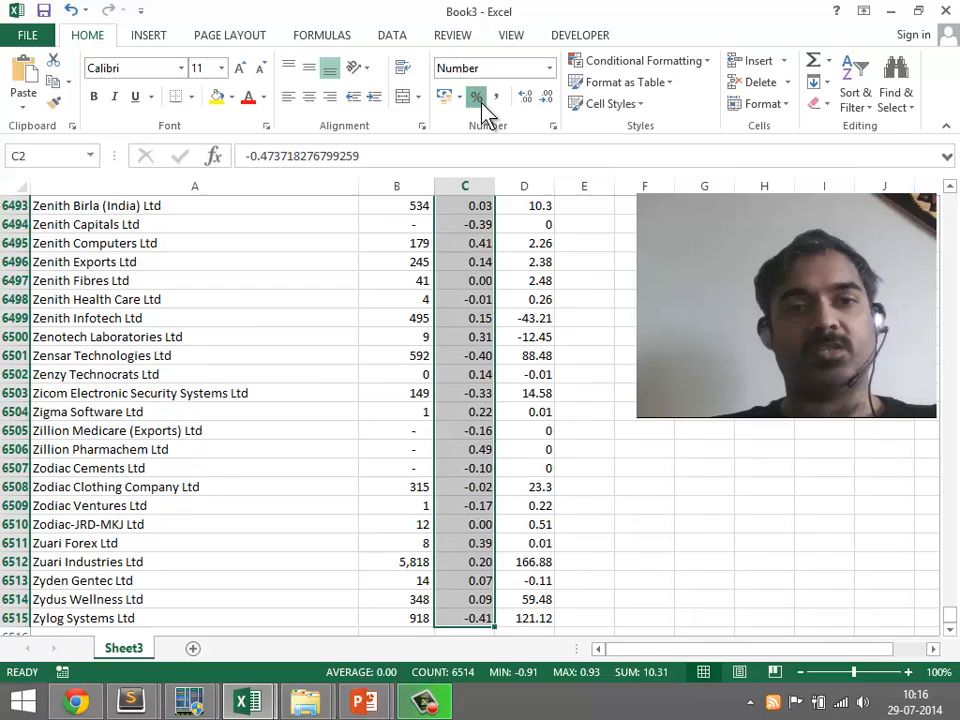
Apply Percent Style to Growth with no decimals, e.g. -47% and 24%
{"action": "left_click", "coordinate": [477, 97]}
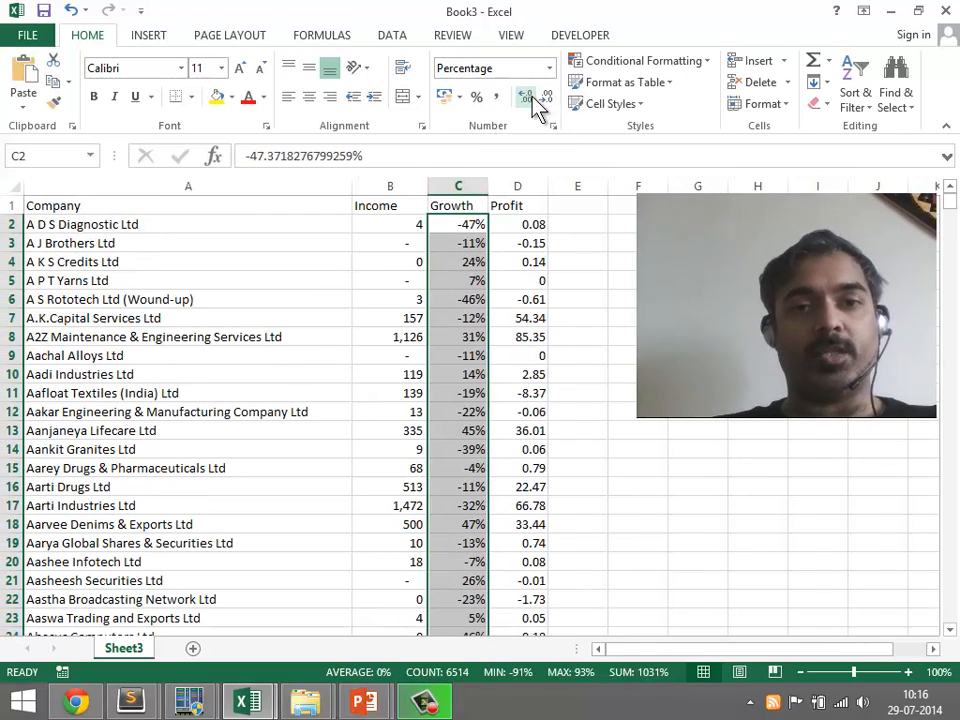
{"action": "left_click", "coordinate": [524, 97]}
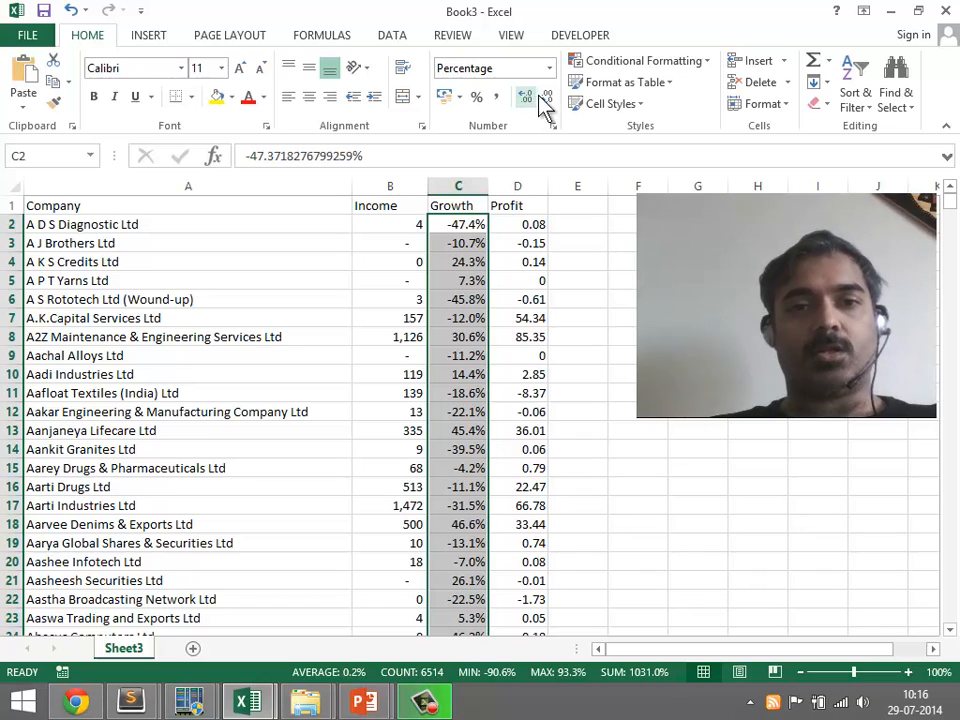
{"action": "left_click", "coordinate": [525, 95]}
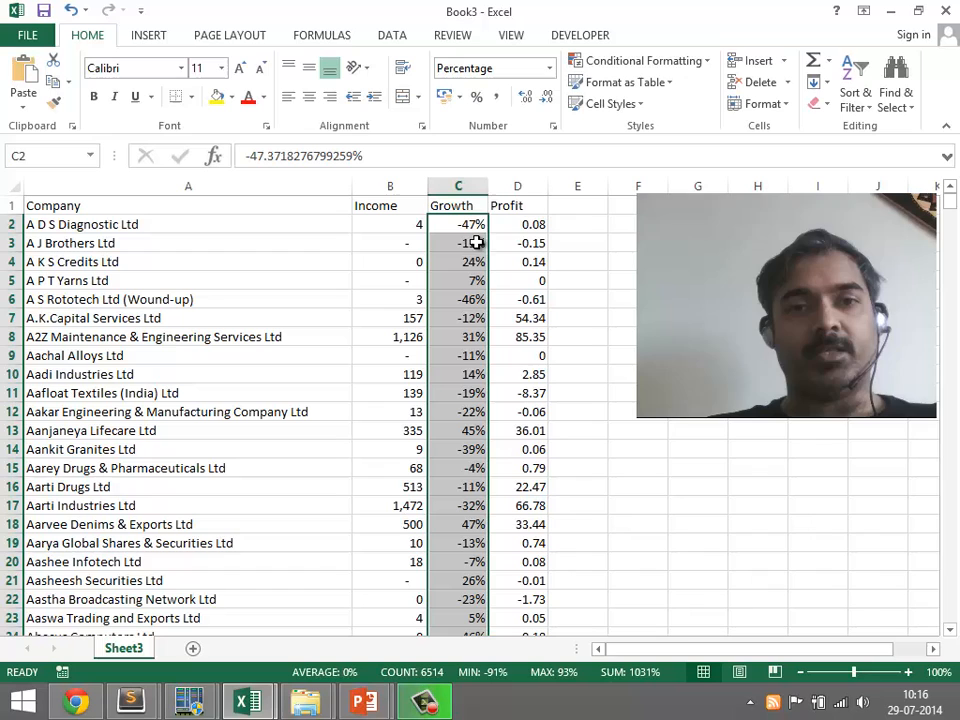
{"action": "left_click", "coordinate": [517, 224]}
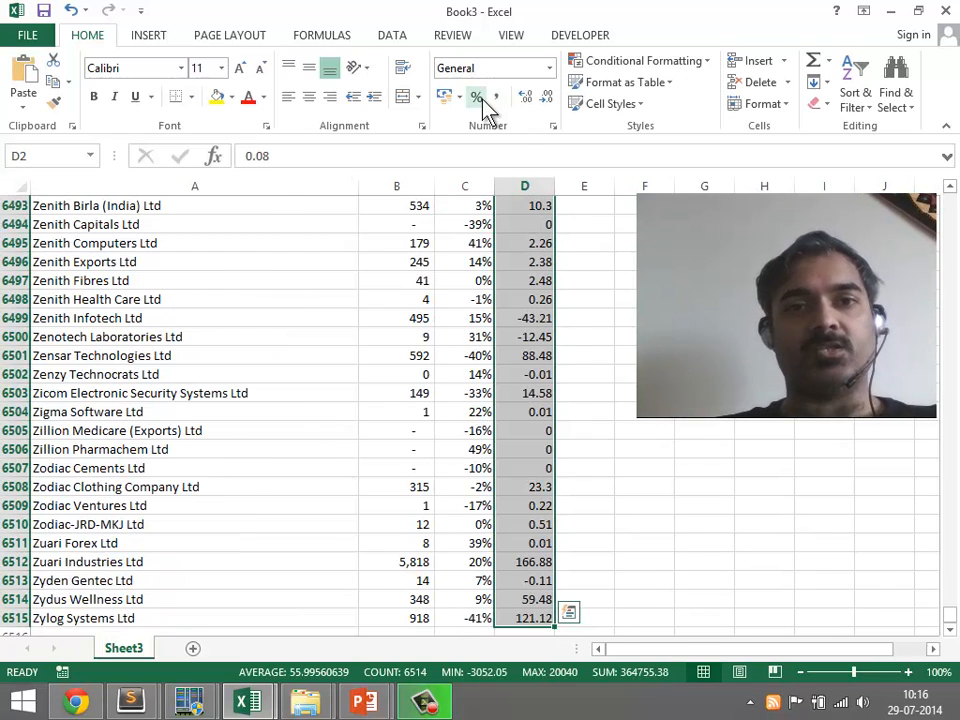
Show Profit values with one decimal place, such as 54.3 and -8.4
{"action": "left_click", "coordinate": [476, 97]}
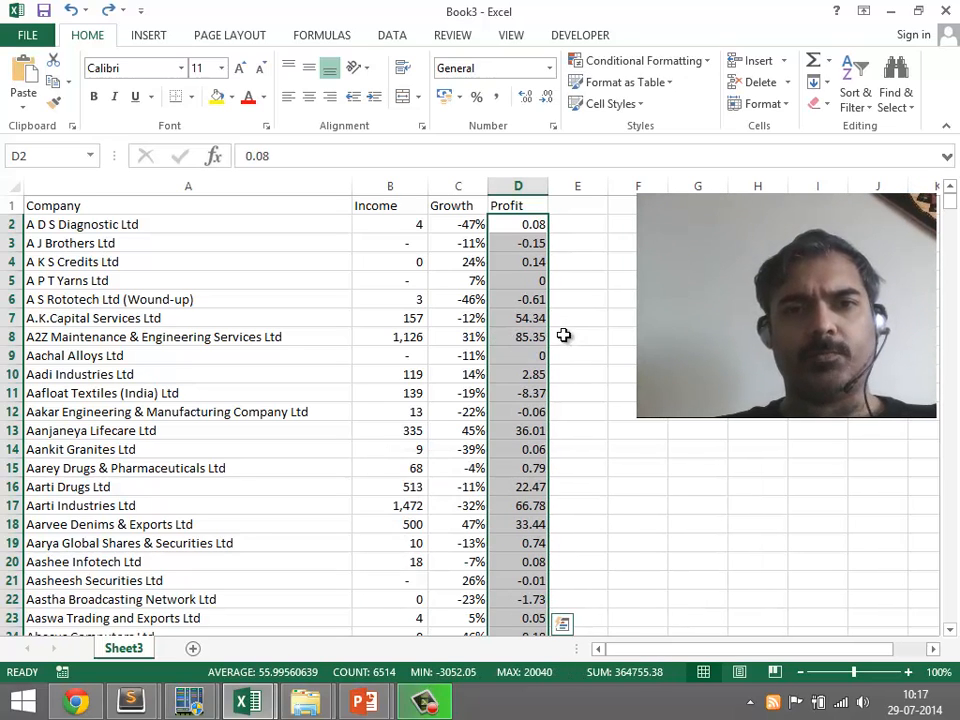
{"action": "left_click", "coordinate": [545, 96]}
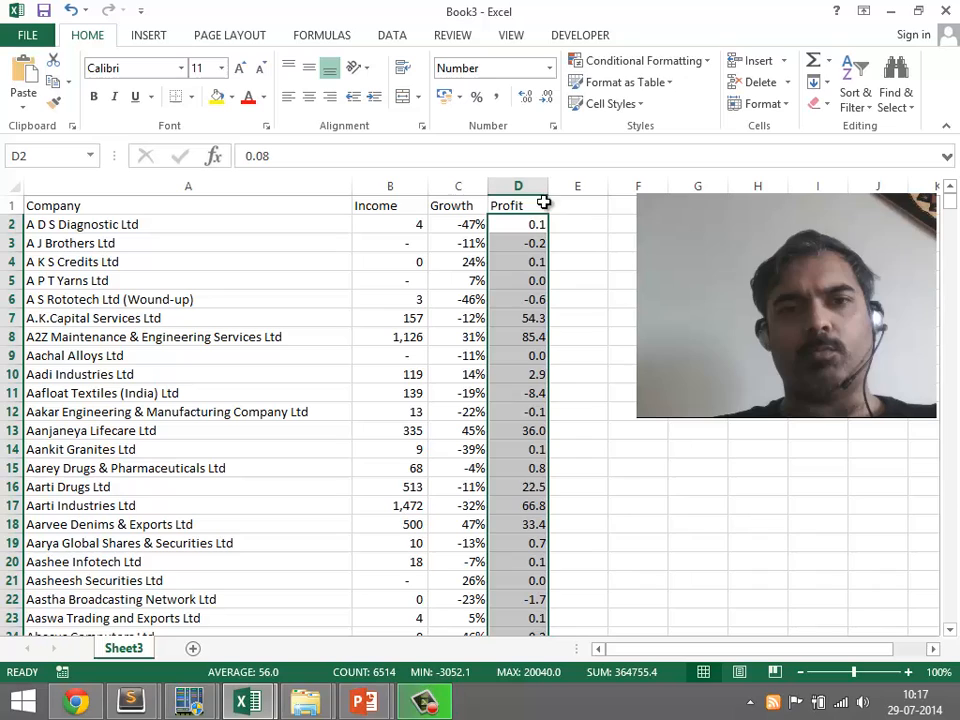
{"action": "mouse_move", "coordinate": [500, 130]}
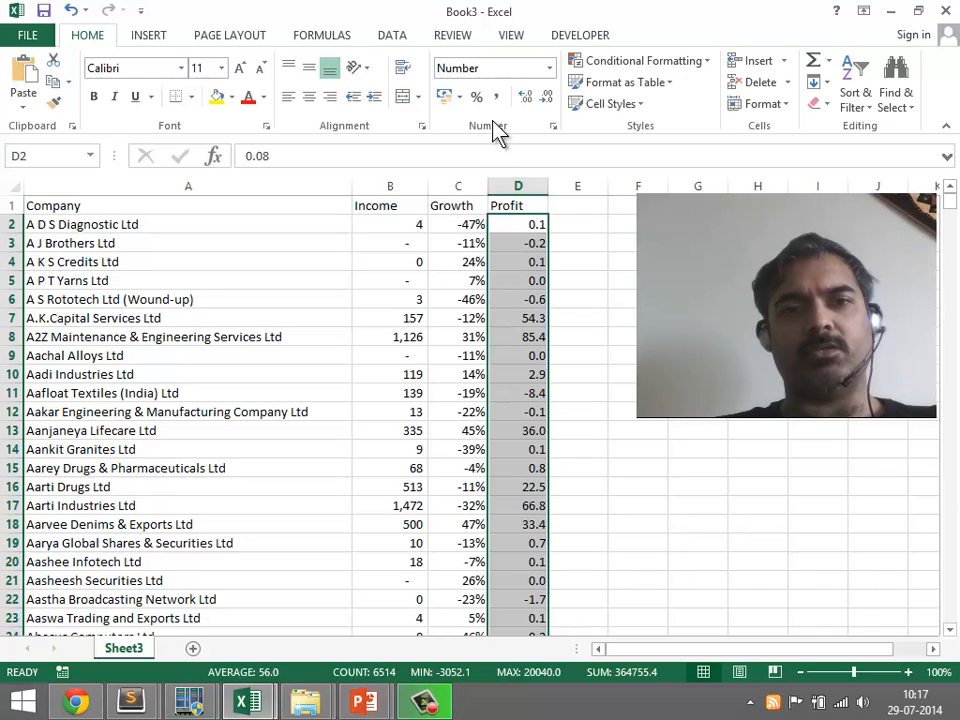